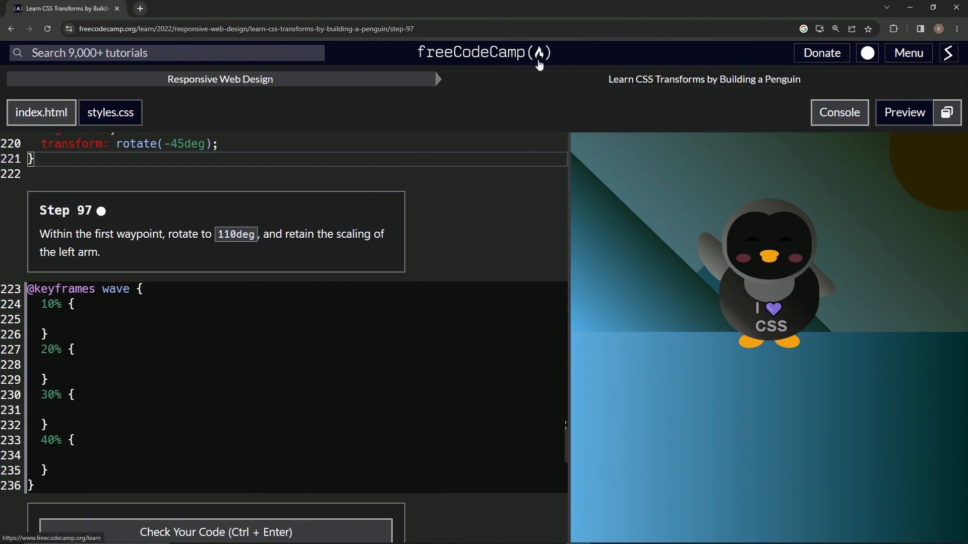
{"action": "mouse_move", "coordinate": [621, 100]}
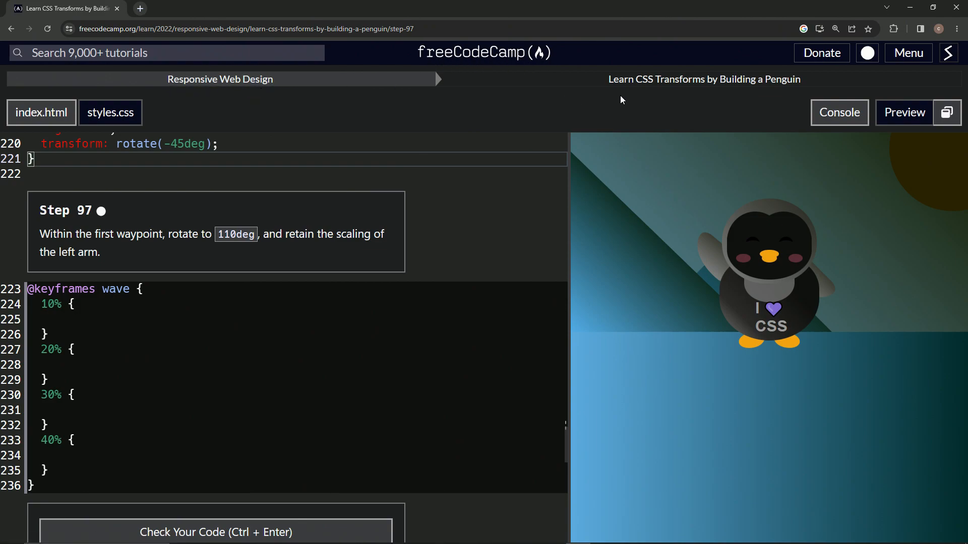
{"action": "mouse_move", "coordinate": [795, 95]}
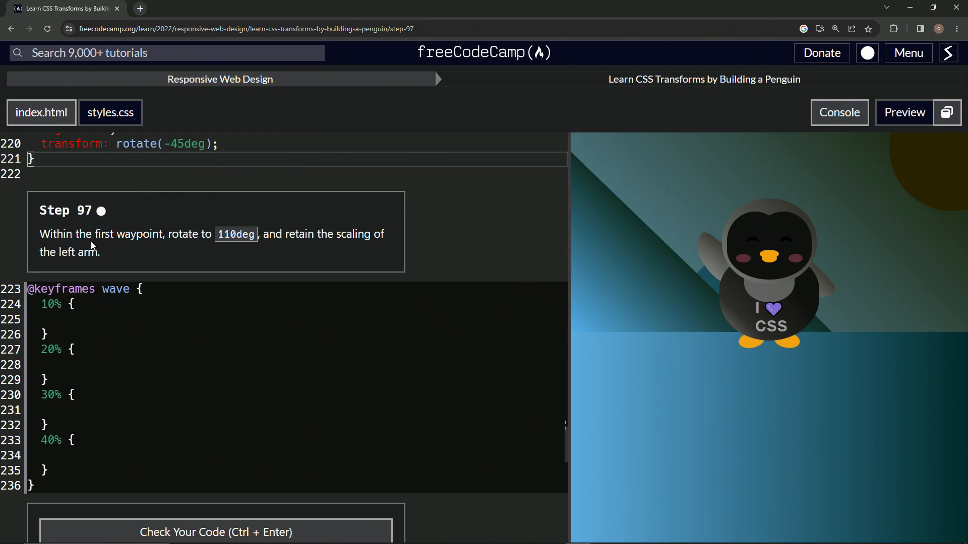
{"action": "mouse_move", "coordinate": [228, 250]}
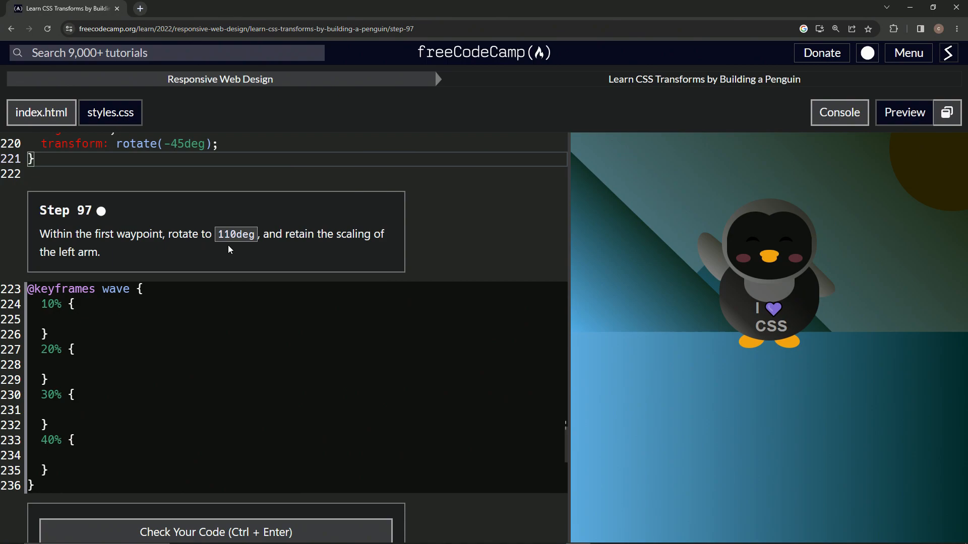
{"action": "mouse_move", "coordinate": [326, 249]}
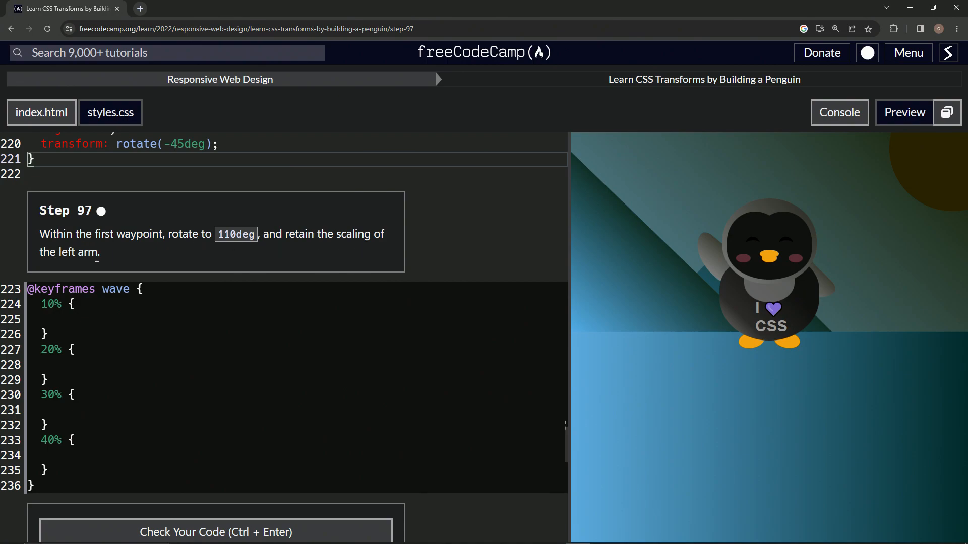
{"action": "mouse_move", "coordinate": [157, 274]}
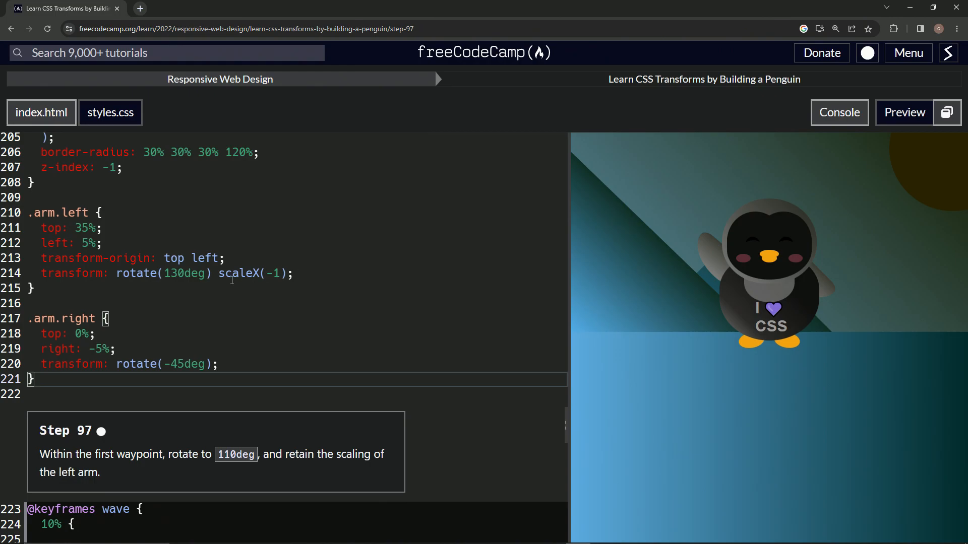
Step: Select the left arm's transform: rotate(130deg) scaleX(-1) line, then scroll back to the wave keyframes
{"action": "left_click", "coordinate": [300, 273]}
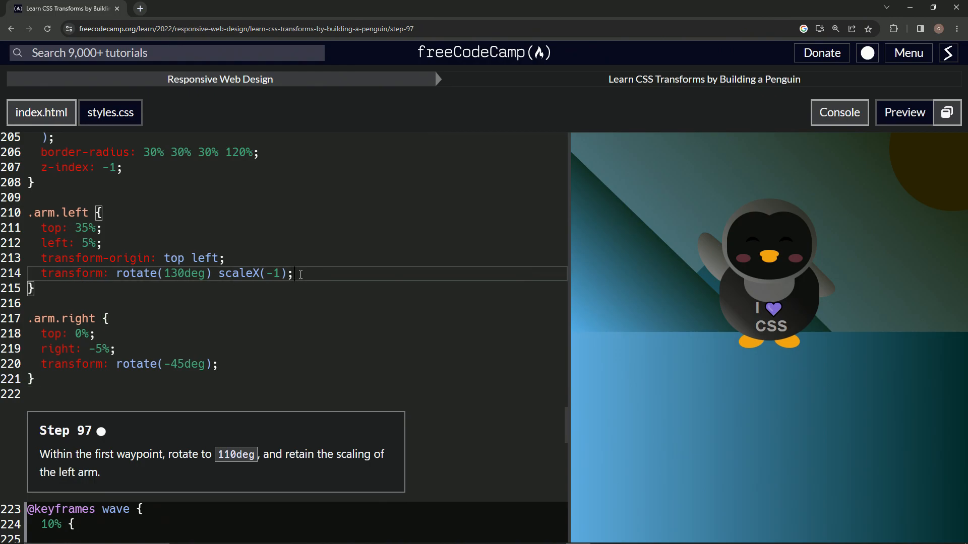
{"action": "left_click_drag", "start_coordinate": [28, 274], "coordinate": [296, 273]}
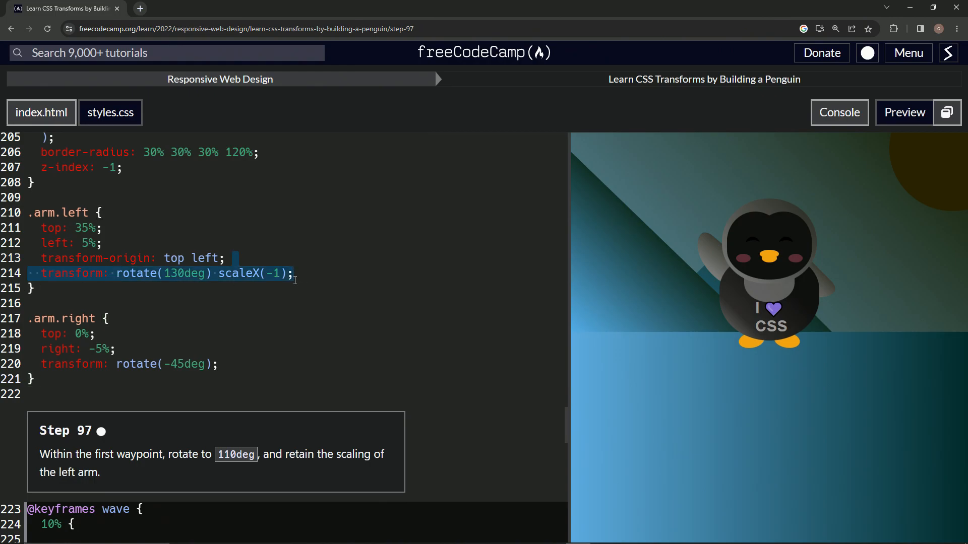
{"action": "scroll", "scroll_direction": "down", "scroll_amount": 3}
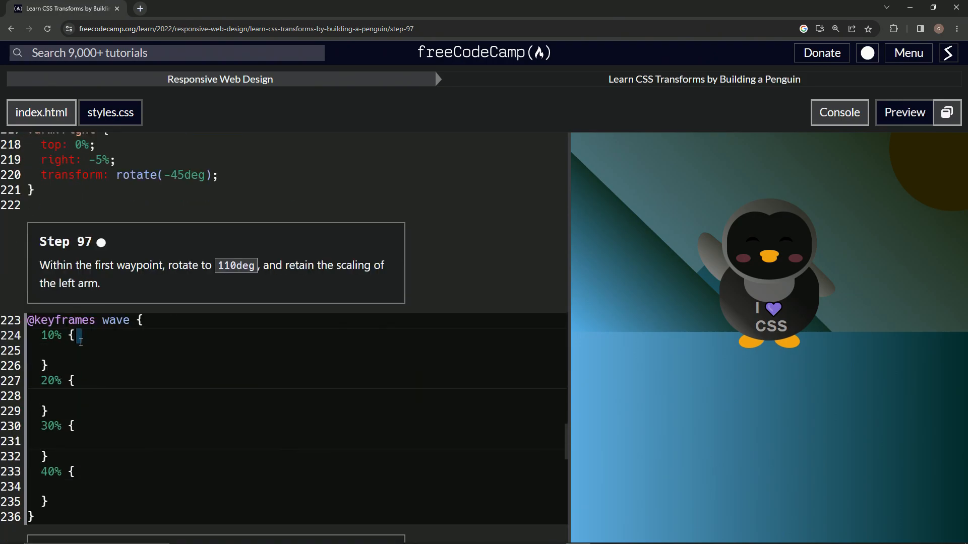
Step: Add transform: rotate(130deg) scaleX(-1) to the 10% waypoint, change it to 120deg, and check the code
{"action": "type", "text": "transform: rotate(130deg) scaleX(-1);"}
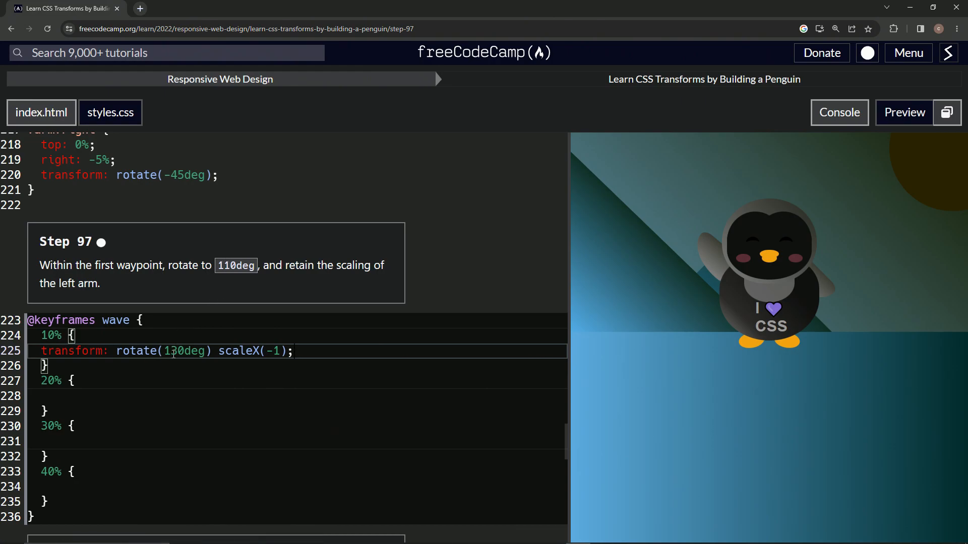
{"action": "type", "text": "120deg"}
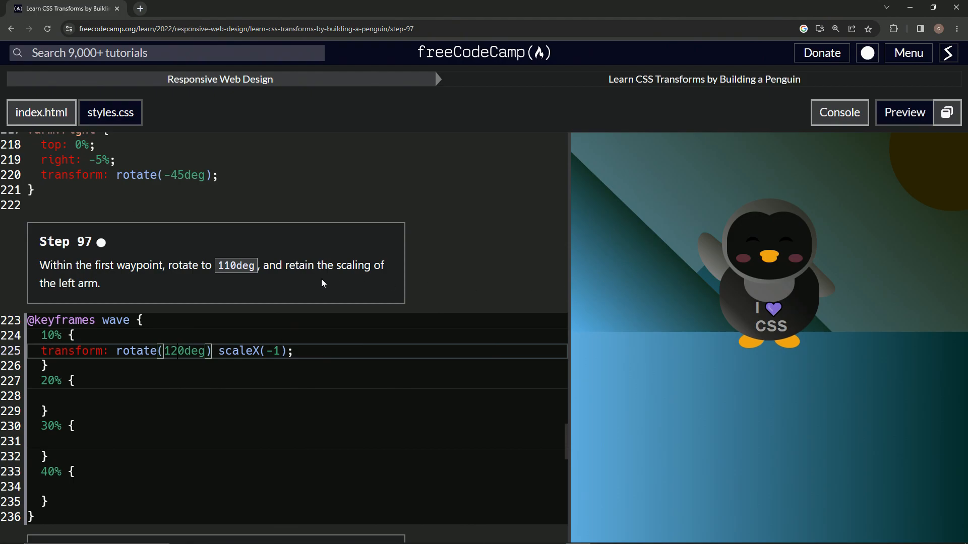
{"action": "key", "text": "ctrl+Enter"}
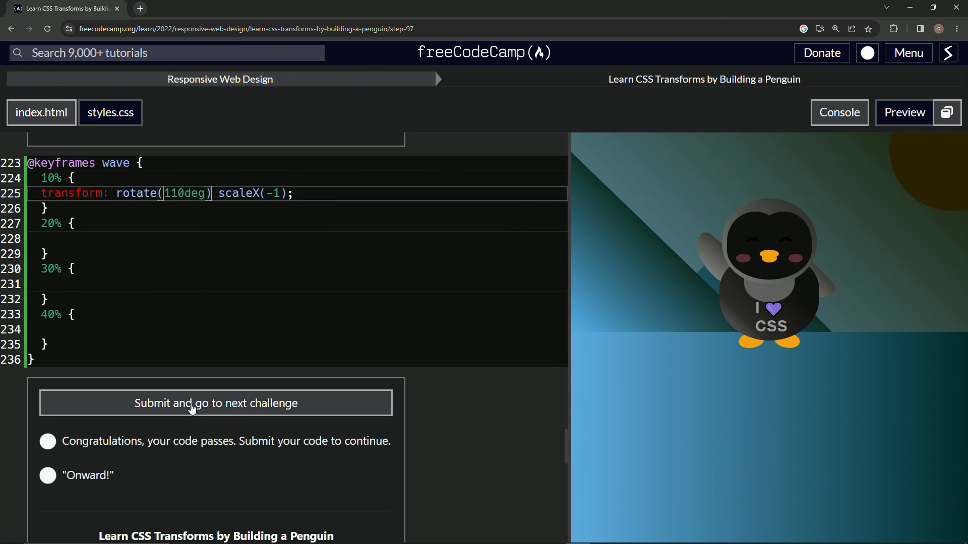
Step: Submit the passing Step 97 code and advance to Step 98
{"action": "left_click", "coordinate": [215, 403]}
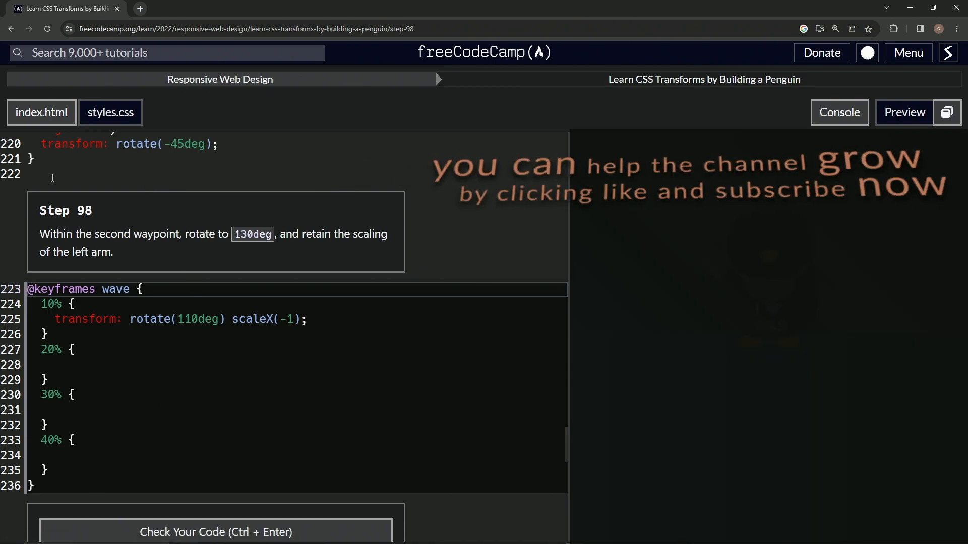
{"action": "mouse_move", "coordinate": [41, 220]}
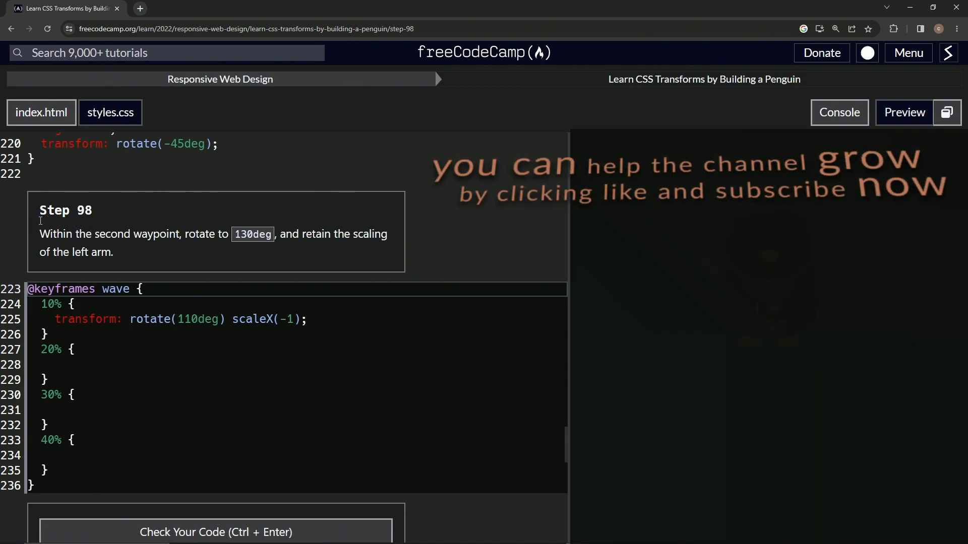